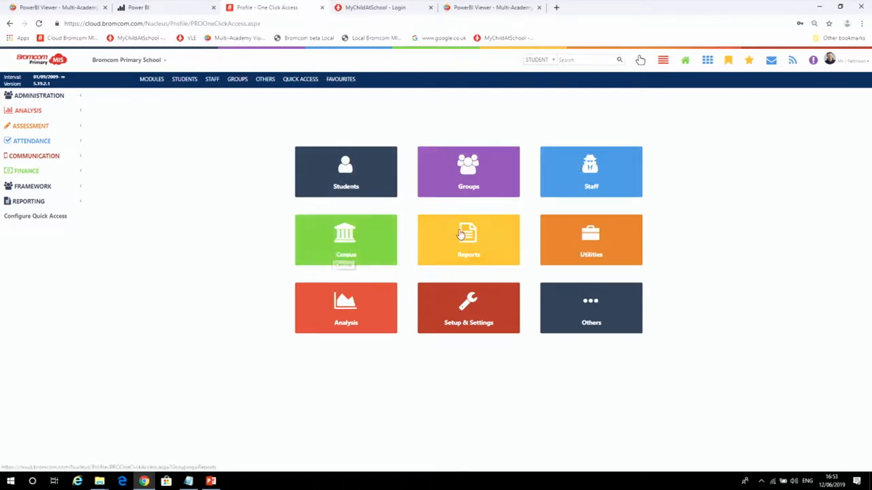
Show the Students List of all 424 students on roll from the home Students tile
left_click(346, 172)
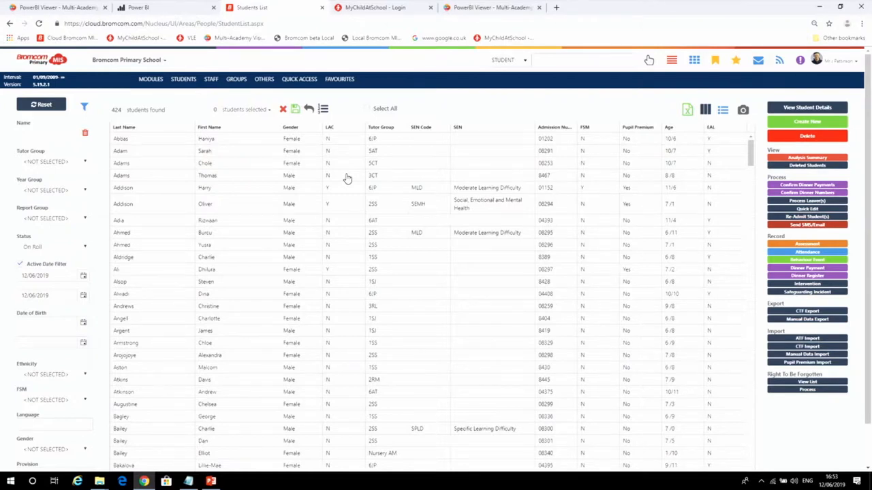
mouse_move(244, 112)
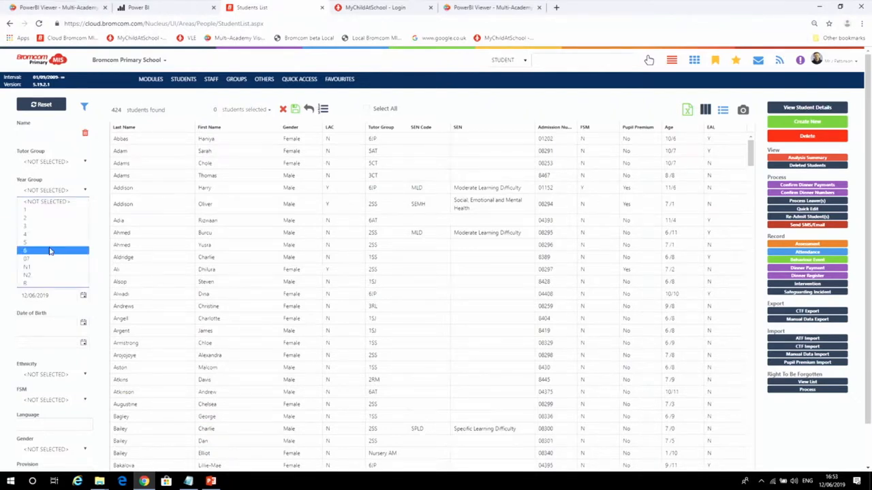
Filter the list to one year group and Gender Female, reducing 424 students to 27
left_click(52, 250)
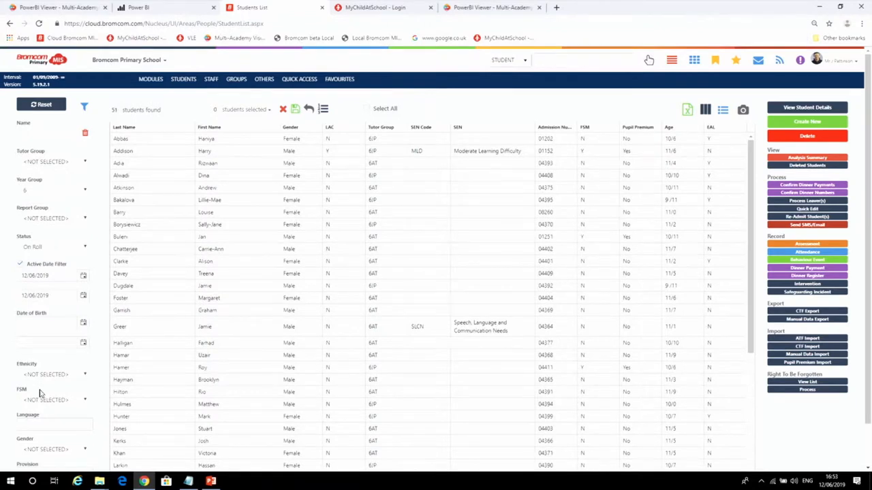
left_click(54, 450)
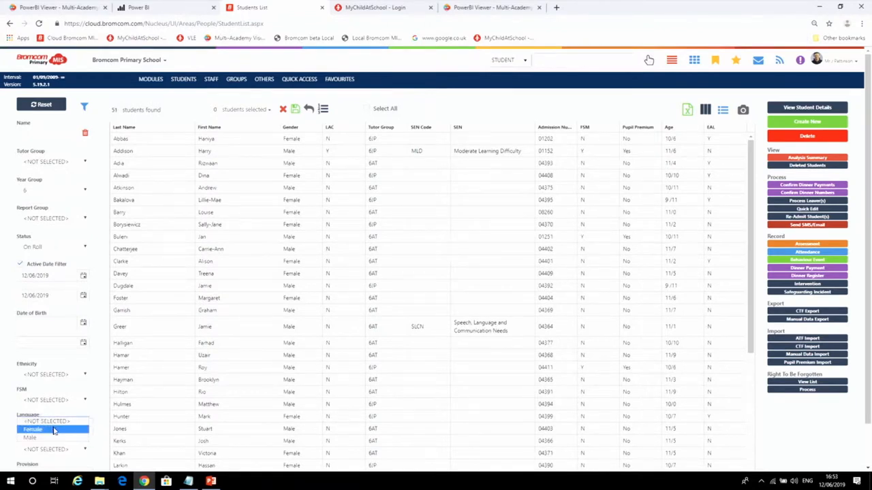
left_click(32, 429)
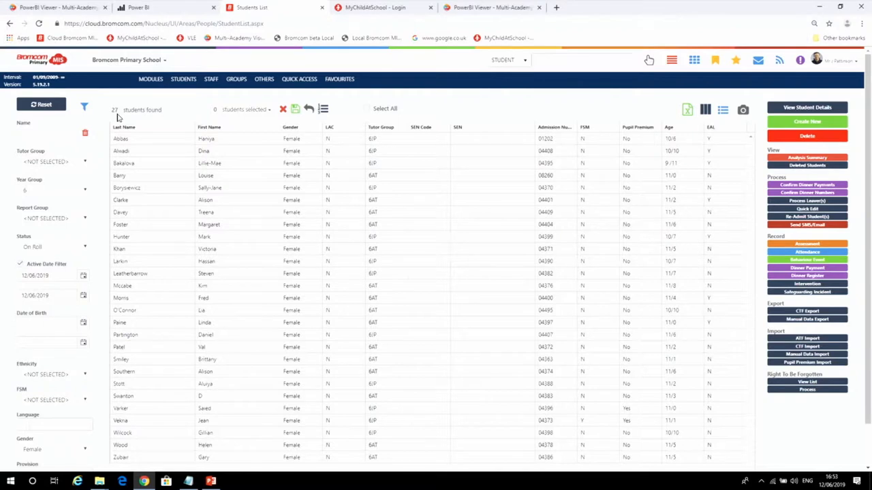
mouse_move(744, 109)
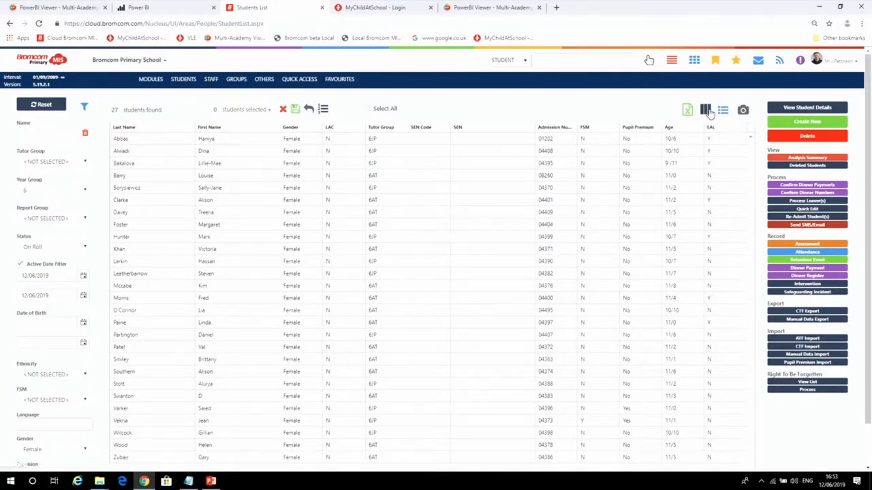
Add the Contact 1 column to the list, then remove it again
left_click(706, 109)
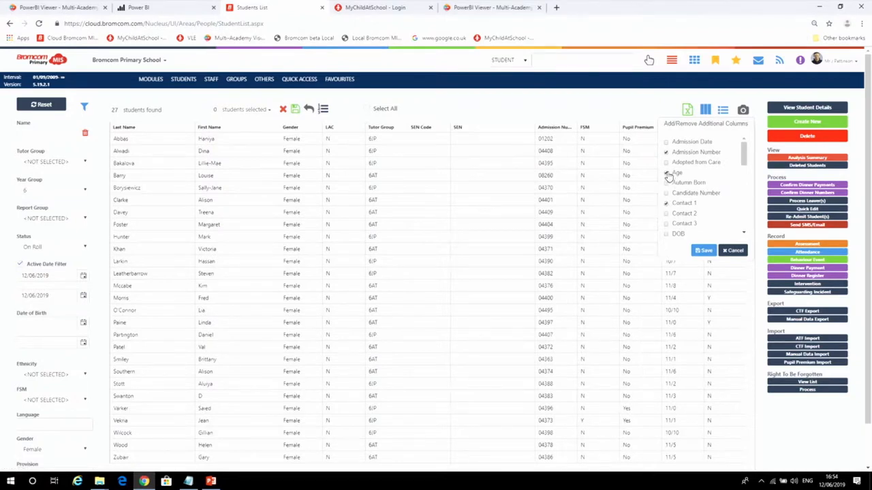
left_click(703, 250)
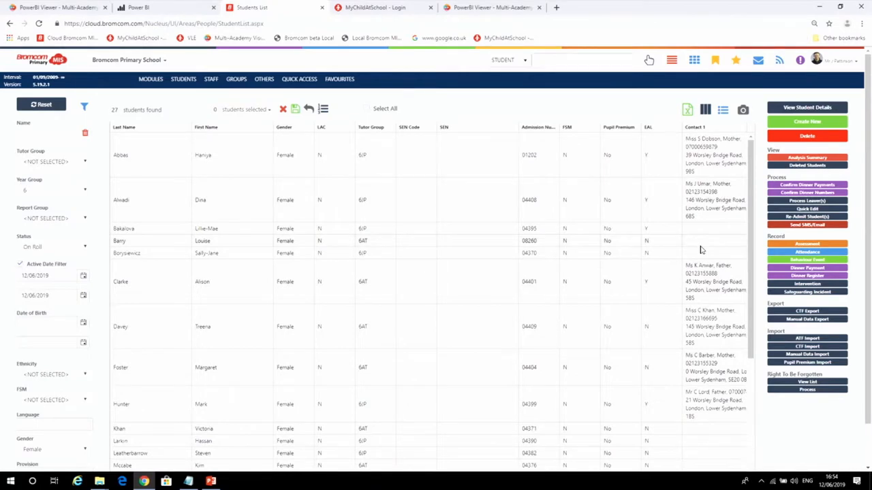
mouse_move(683, 168)
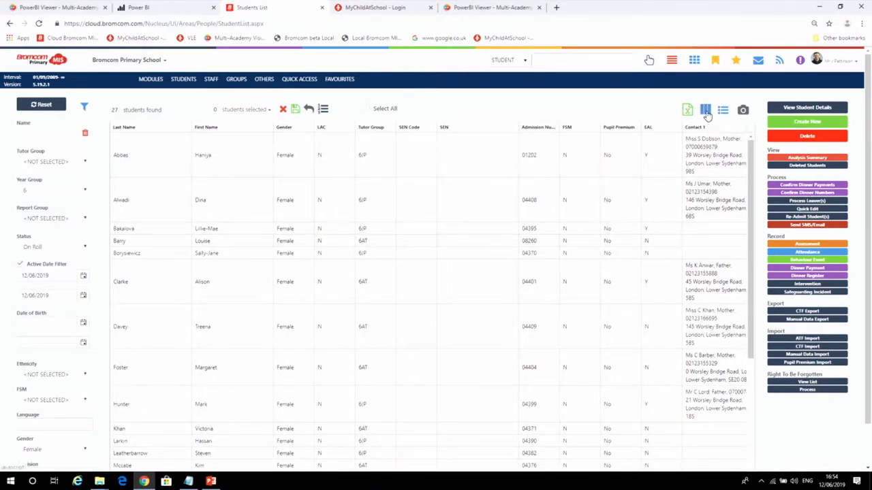
left_click(706, 109)
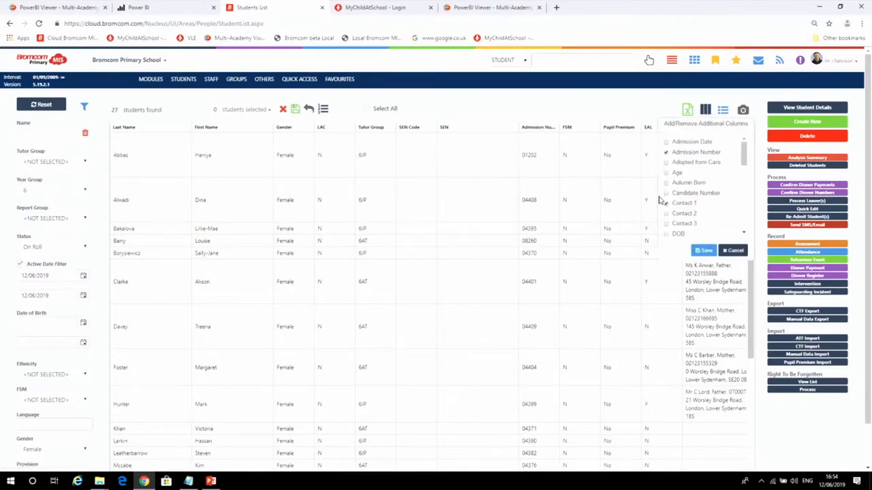
left_click(703, 251)
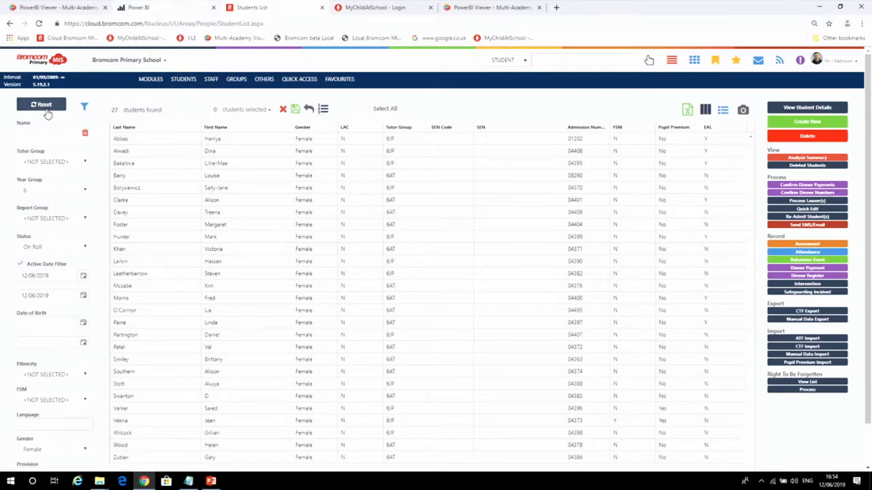
Move Admission Number next to LAC and sort the 27 students by Tutor Group
left_click(84, 109)
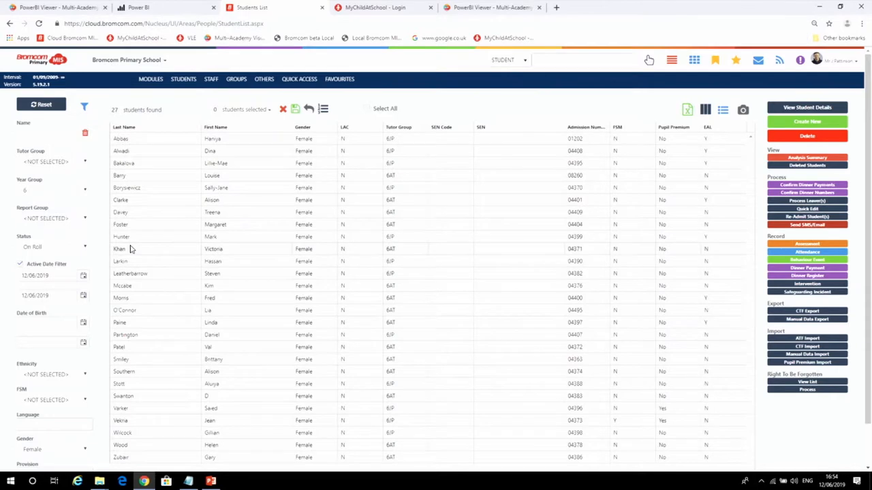
mouse_move(252, 184)
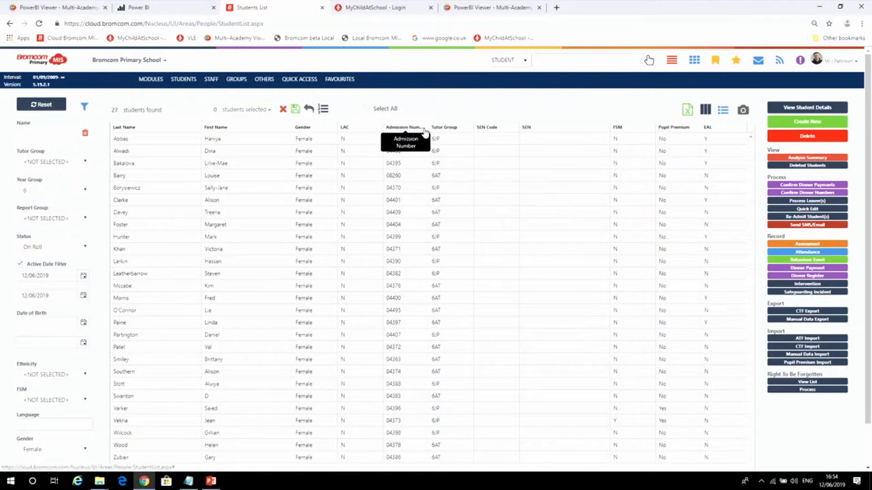
left_click(580, 127)
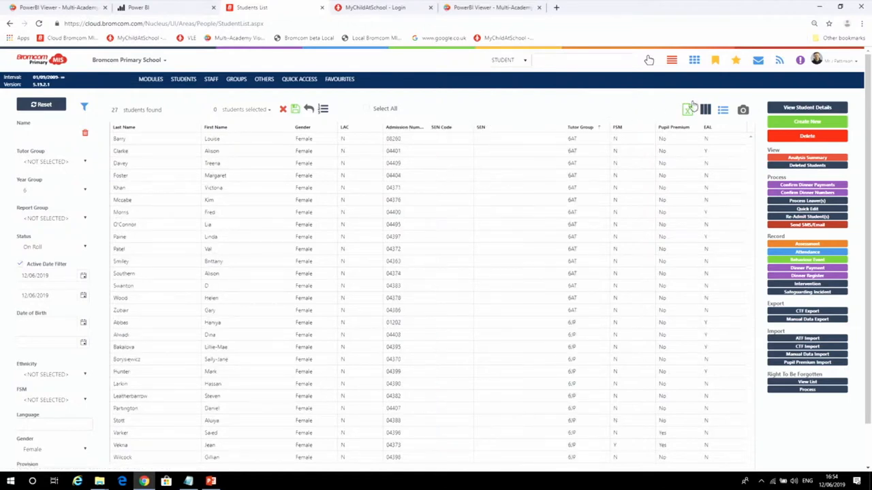
left_click(687, 109)
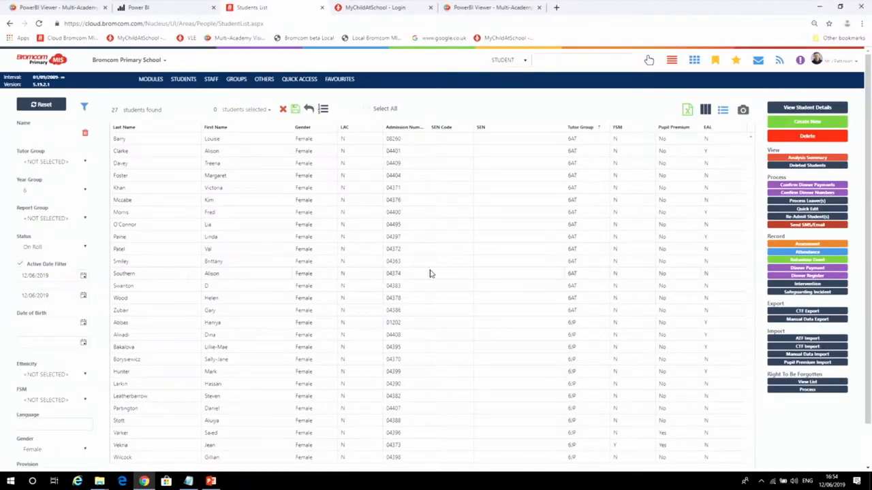
mouse_move(250, 218)
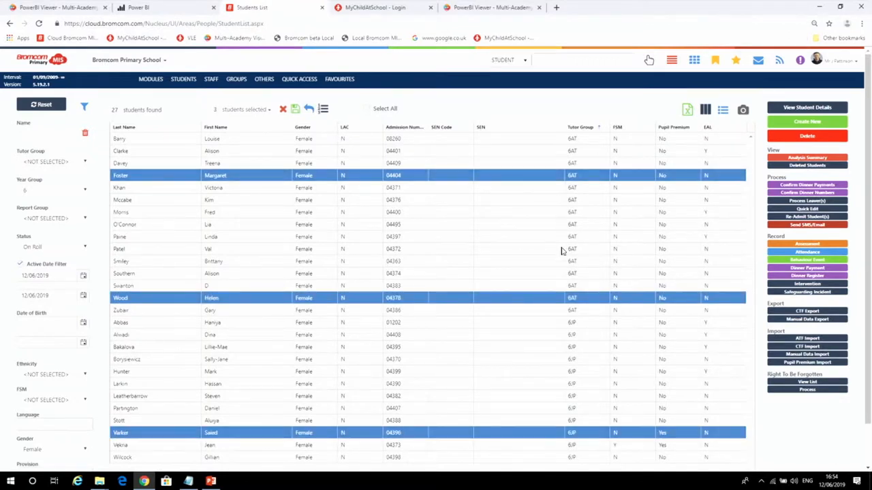
Save amended AM/PM attendance marks with a comment for the three selected students
left_click(806, 250)
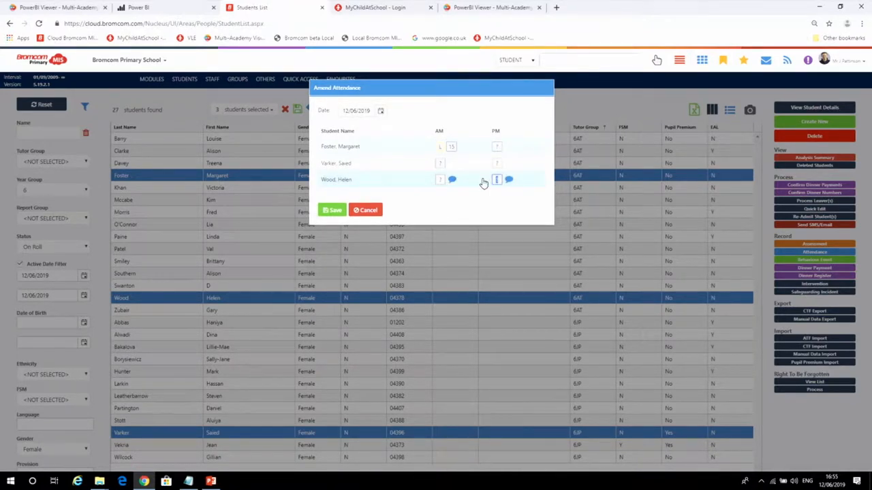
left_click(508, 180)
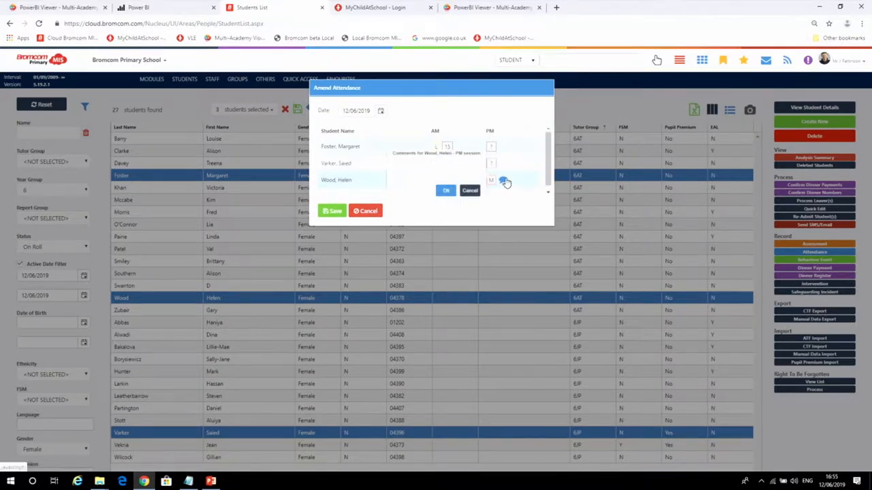
left_click(445, 191)
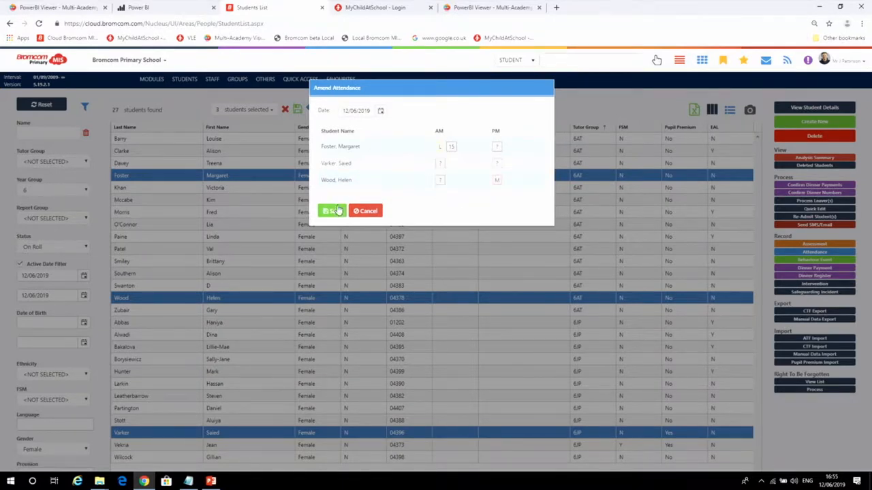
left_click(332, 210)
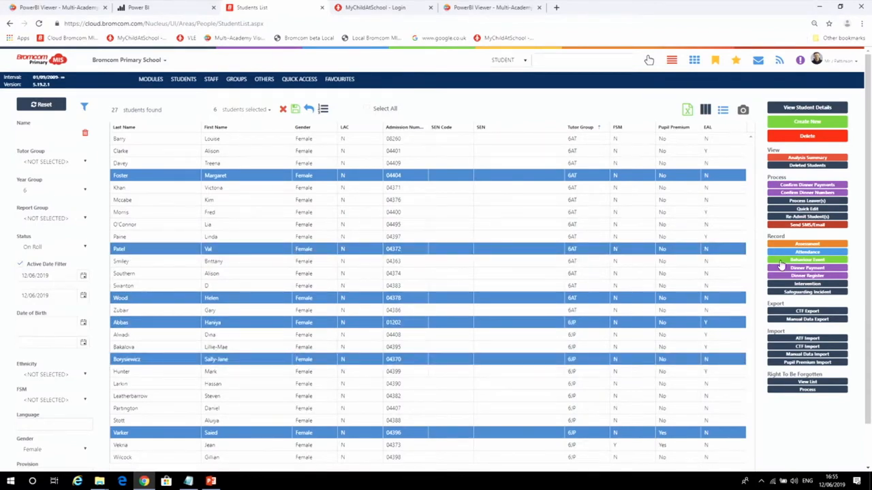
Save a Listening / Good Listening behaviour event, score 2, with a teacher named
left_click(807, 259)
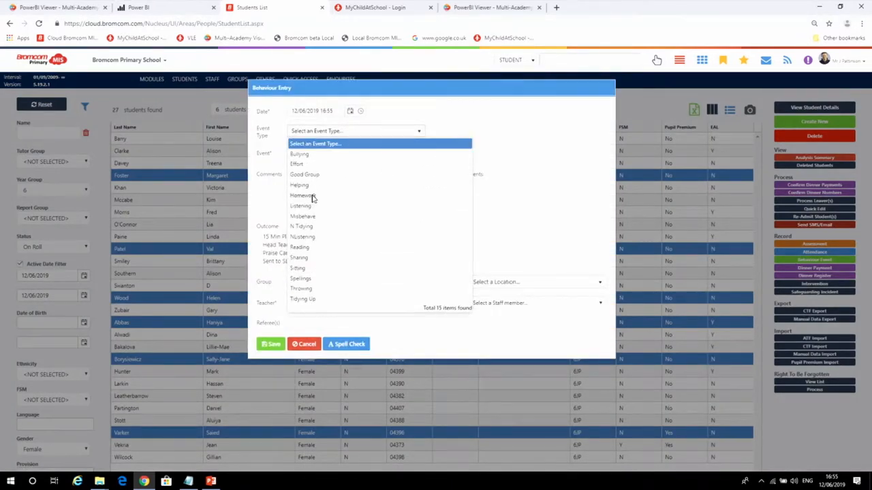
left_click(300, 205)
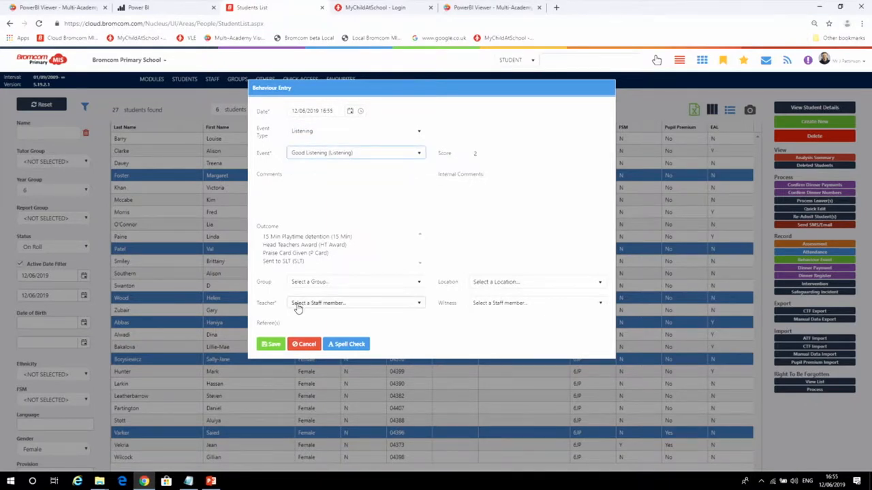
left_click(354, 303)
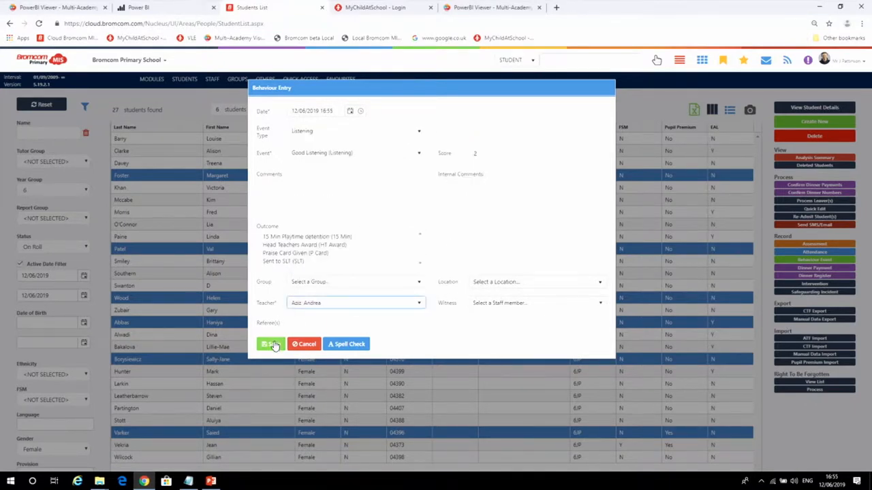
left_click(270, 343)
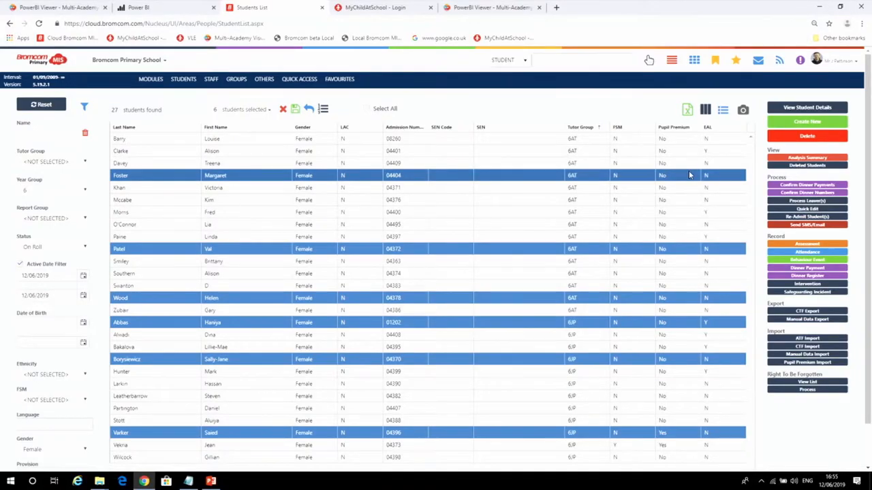
mouse_move(488, 203)
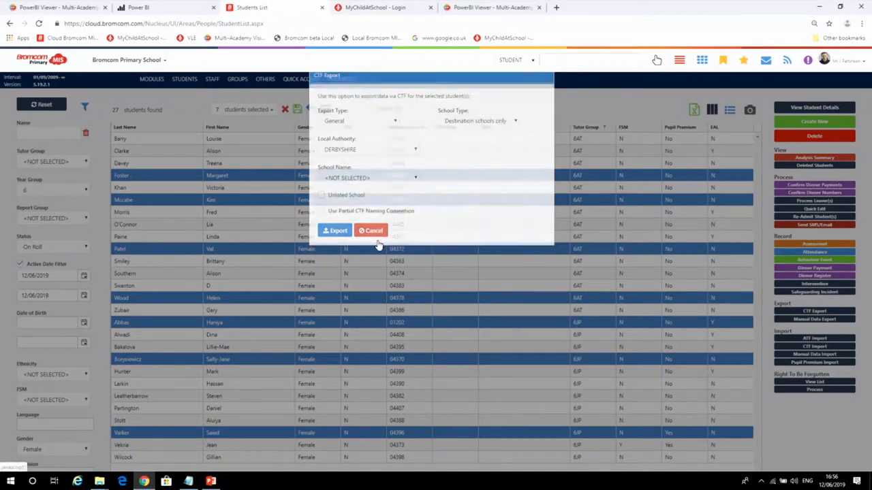
Cancel the CTF Export dialog, returning to the 27-student list
left_click(370, 231)
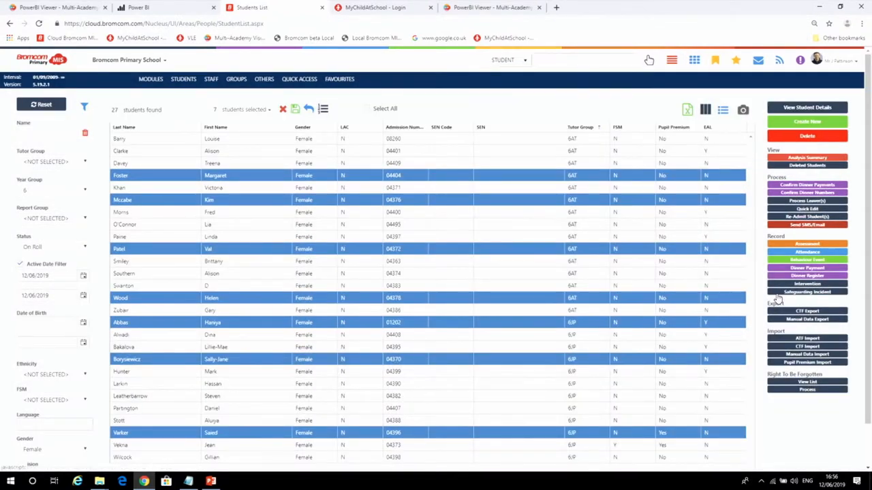
Send the selected students' contacts an SMS from the Absent Message template
left_click(806, 225)
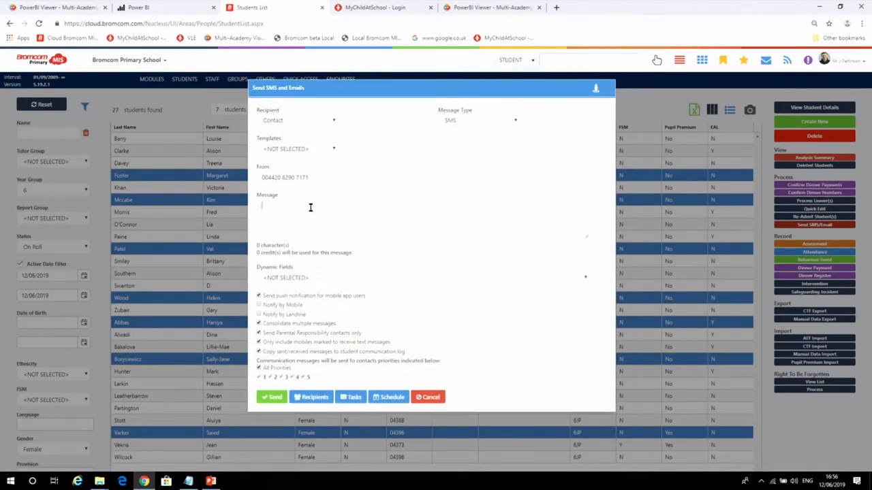
mouse_move(305, 149)
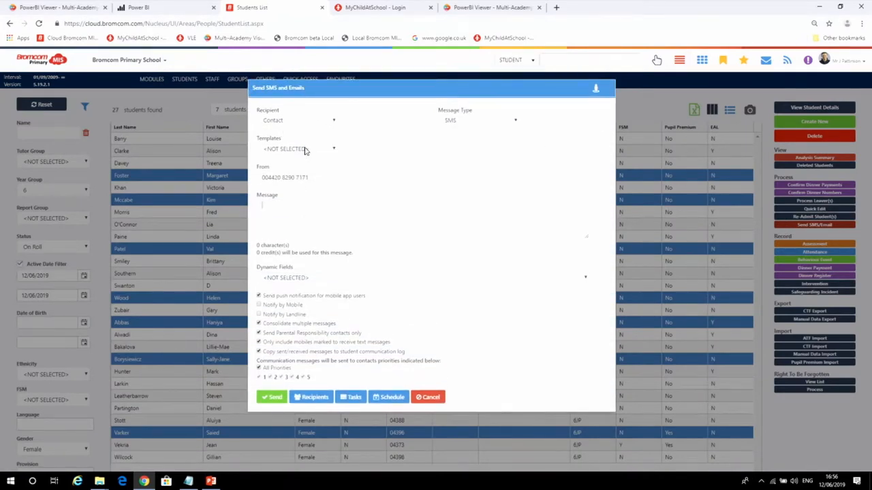
left_click(297, 148)
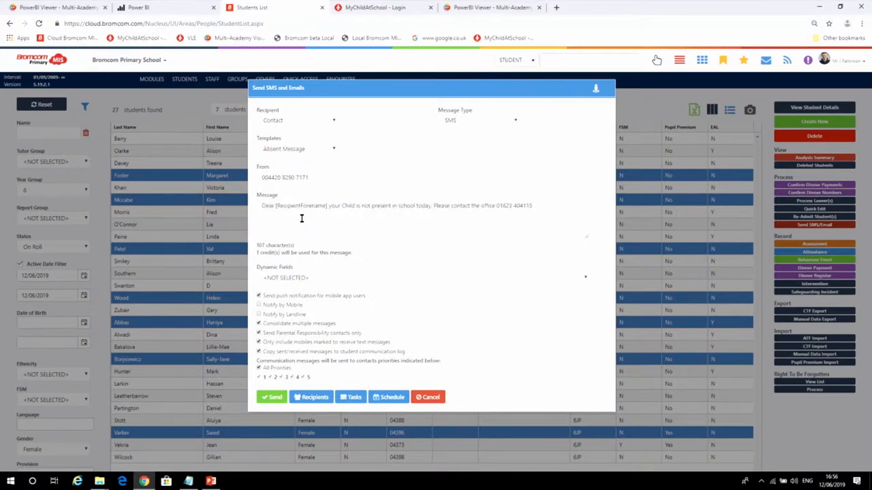
mouse_move(454, 135)
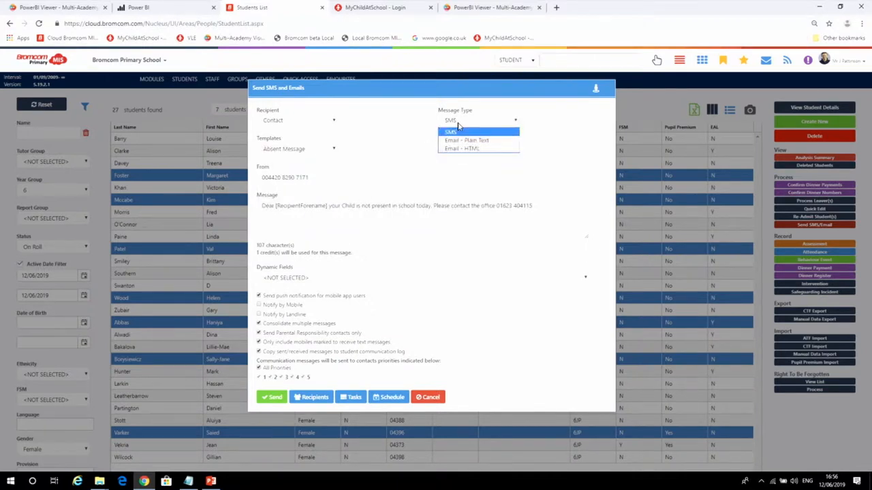
mouse_move(378, 196)
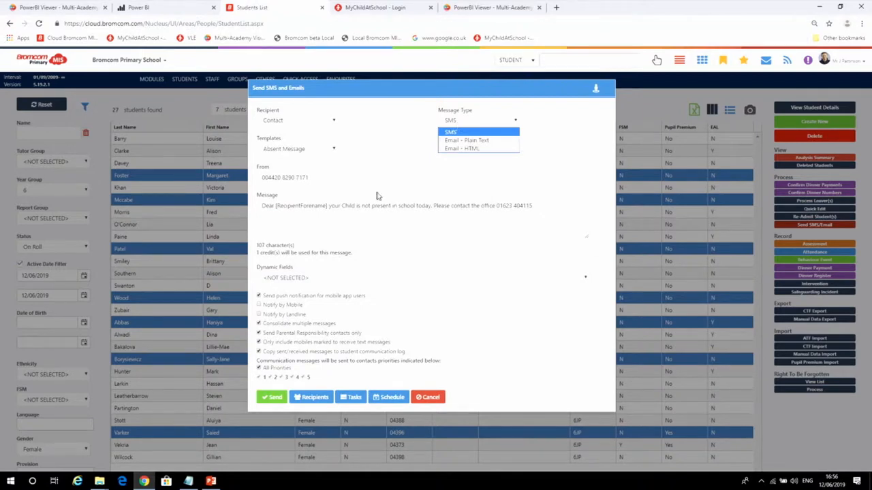
mouse_move(285, 298)
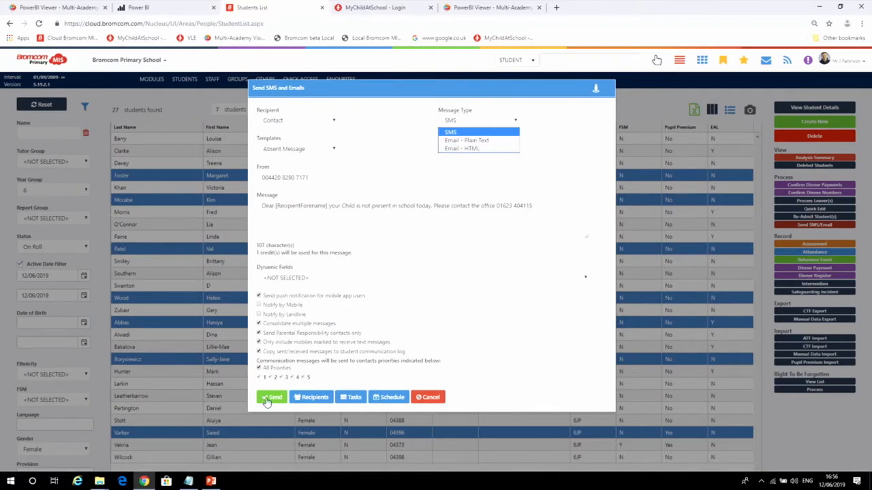
left_click(428, 398)
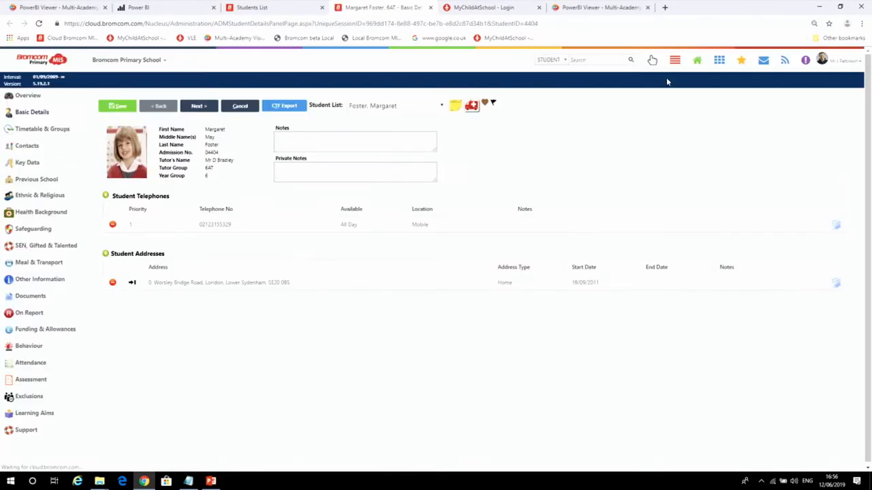
Switch to another selected student's record and view her Health Background, Contacts and Safeguarding pages
left_click(441, 107)
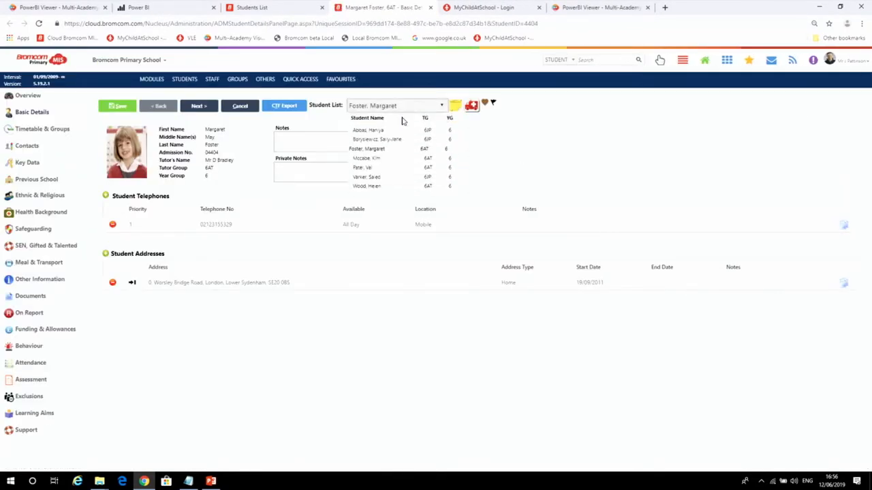
left_click(376, 139)
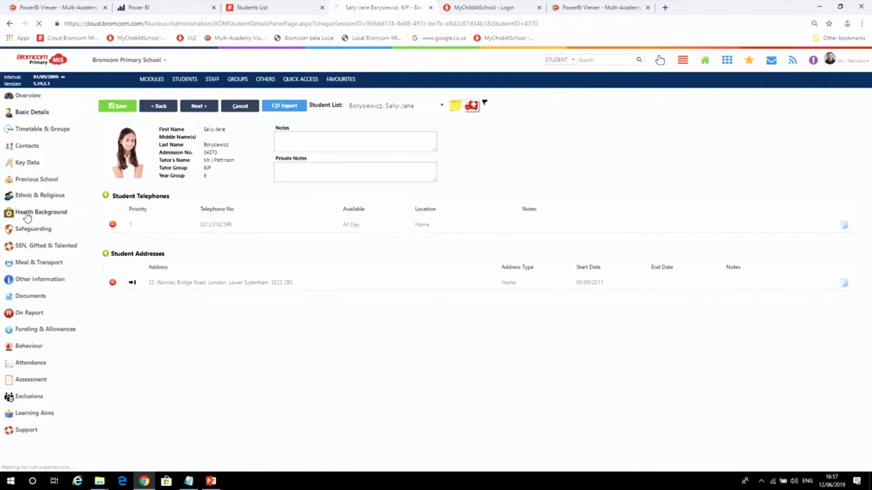
left_click(41, 212)
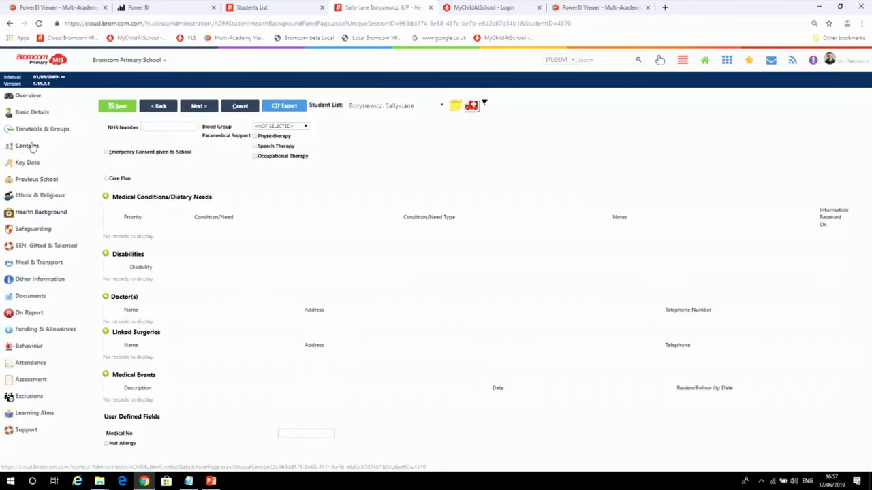
left_click(27, 146)
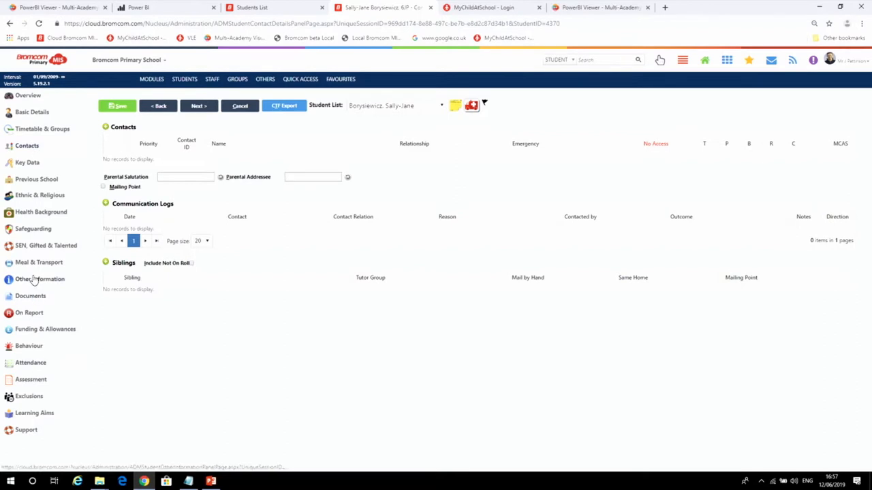
left_click(33, 229)
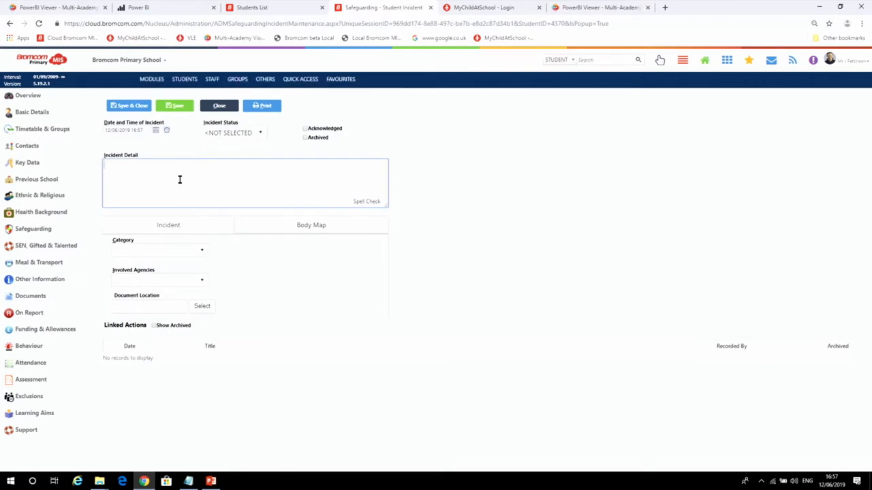
Enter 'bruise' in the Incident Detail of the new safeguarding incident
type("bruise")
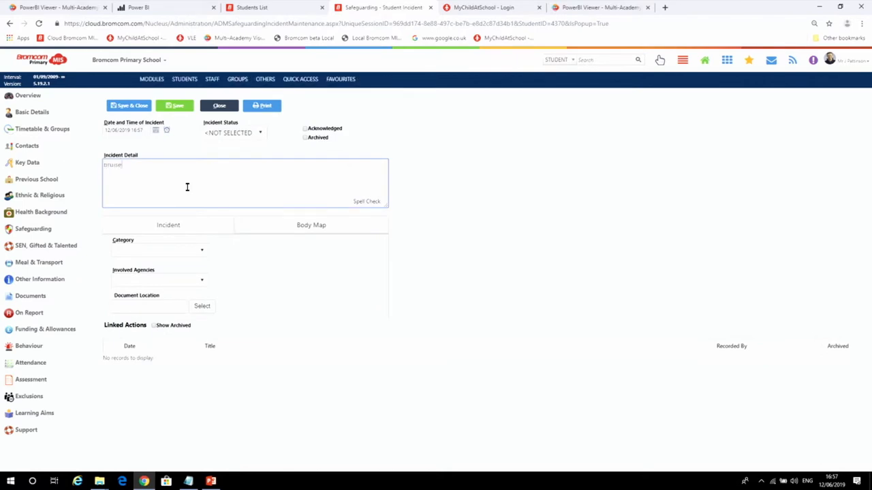
left_click(310, 225)
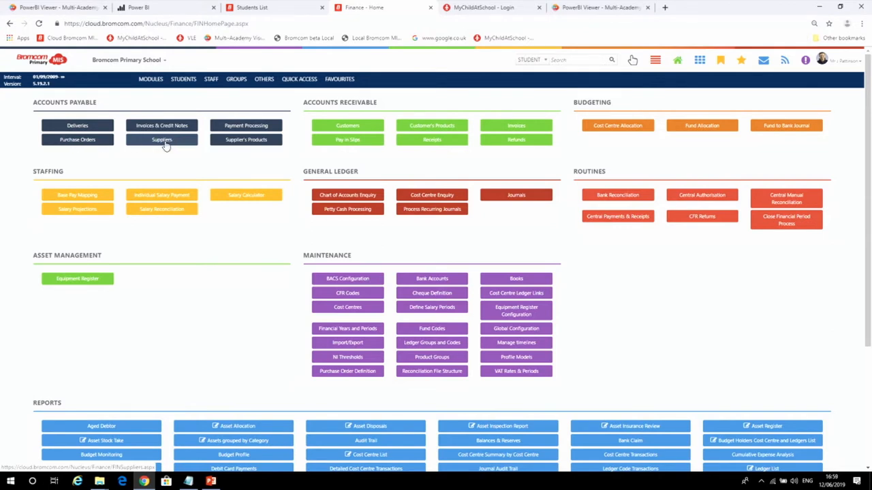
mouse_move(157, 143)
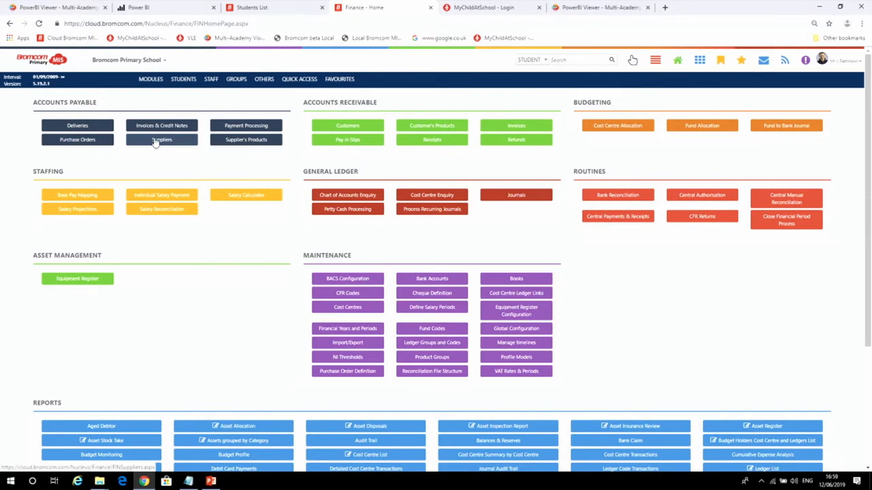
Open the Suppliers list from Accounts Payable on the Finance home page
left_click(160, 139)
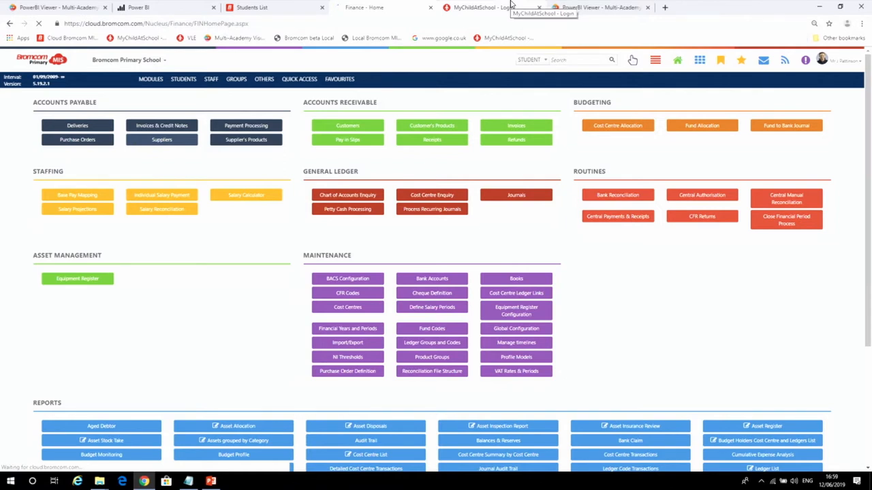
left_click(161, 139)
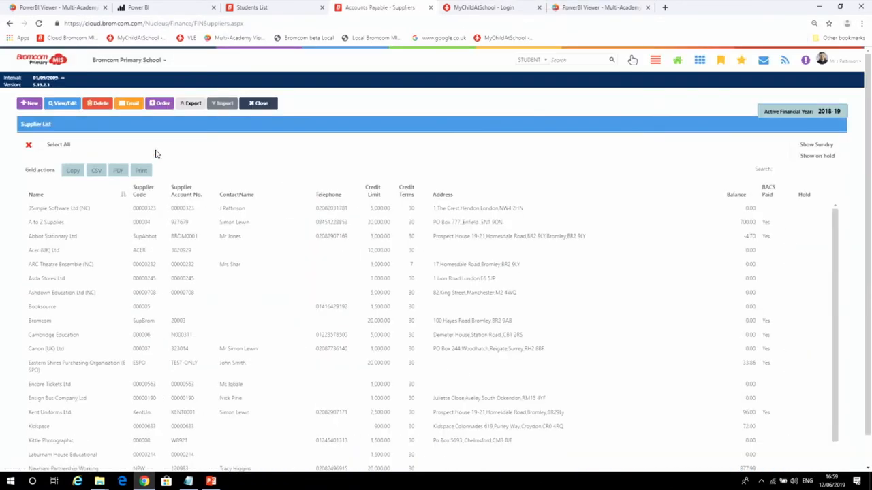
Open the A to Z Supplies record showing its Basic Details
left_click(654, 60)
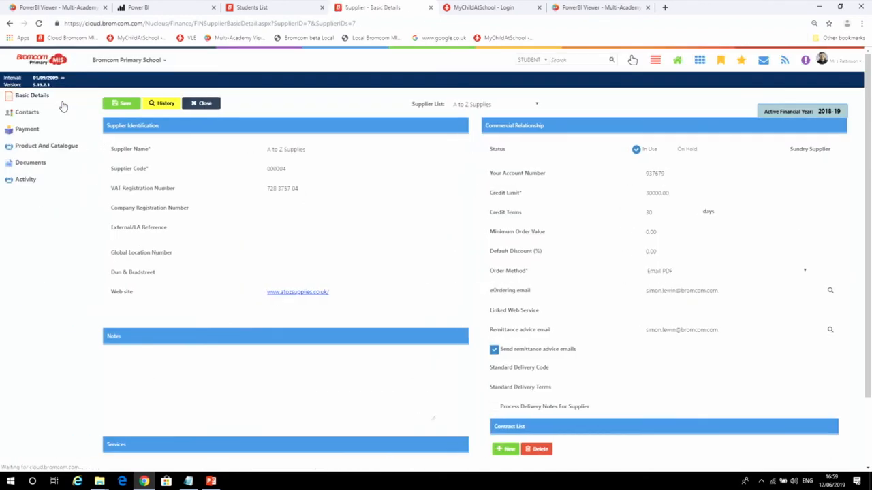
Review A to Z Supplies' order activity and begin a new purchase order for it
left_click(654, 60)
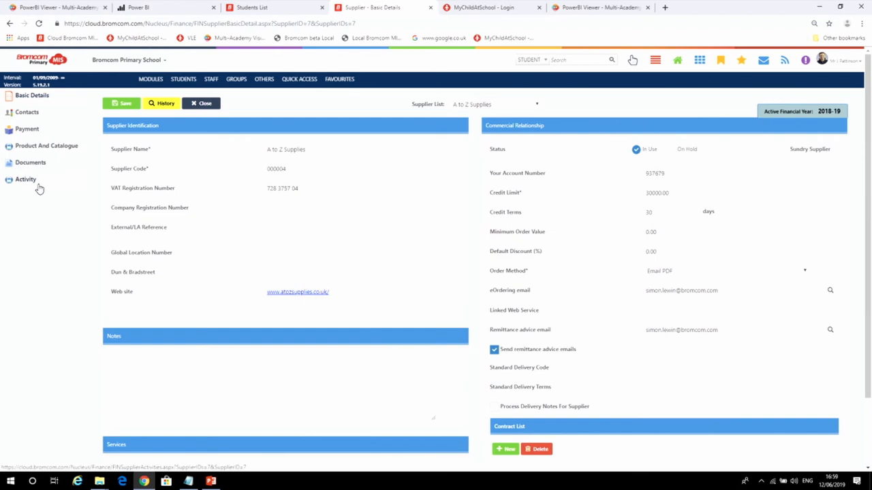
left_click(25, 180)
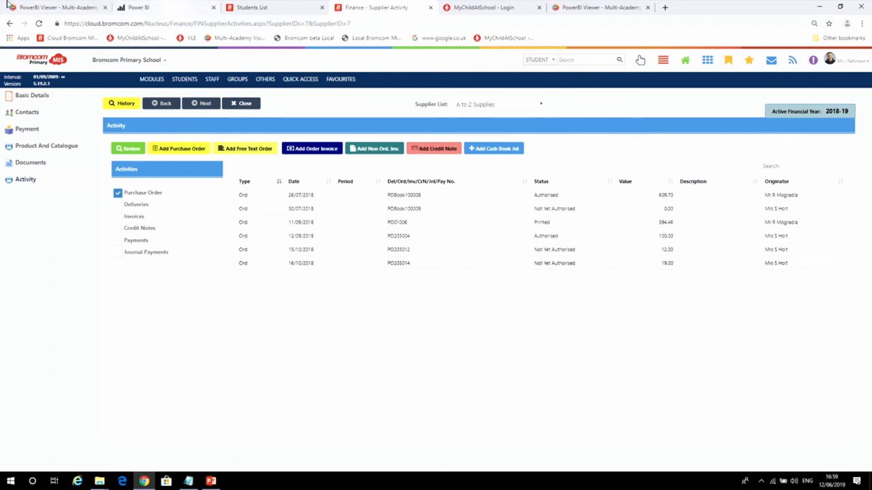
mouse_move(182, 121)
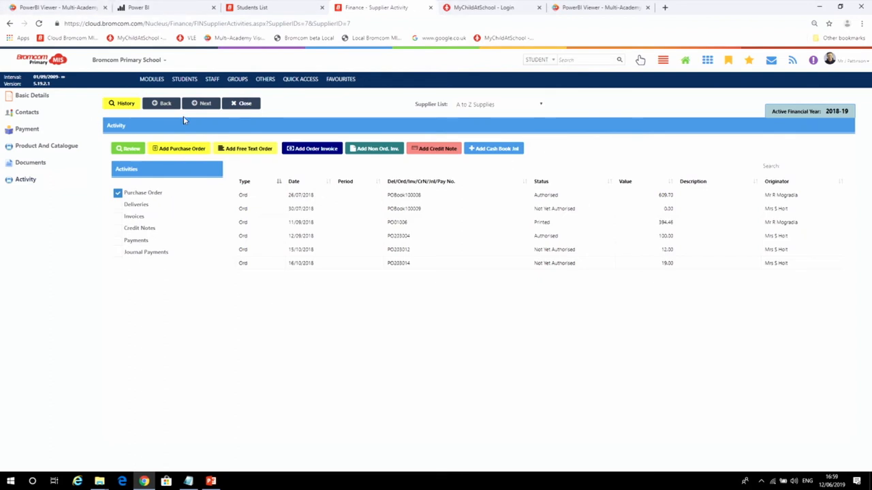
left_click(179, 149)
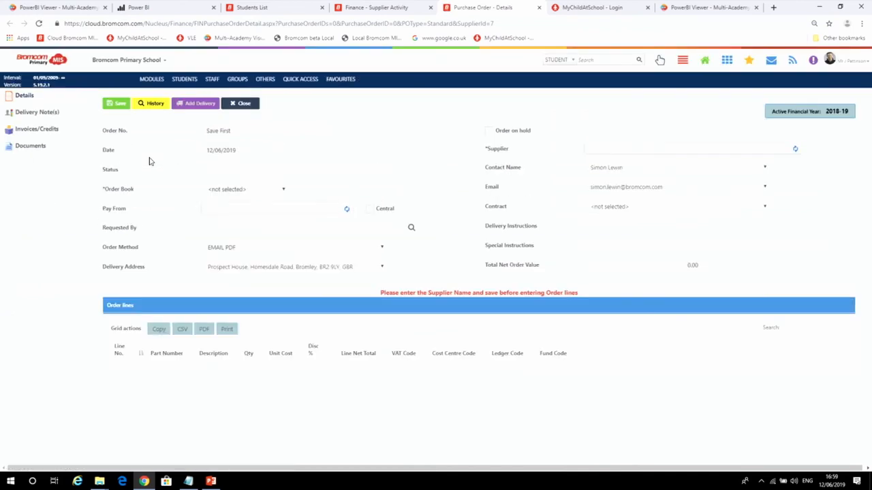